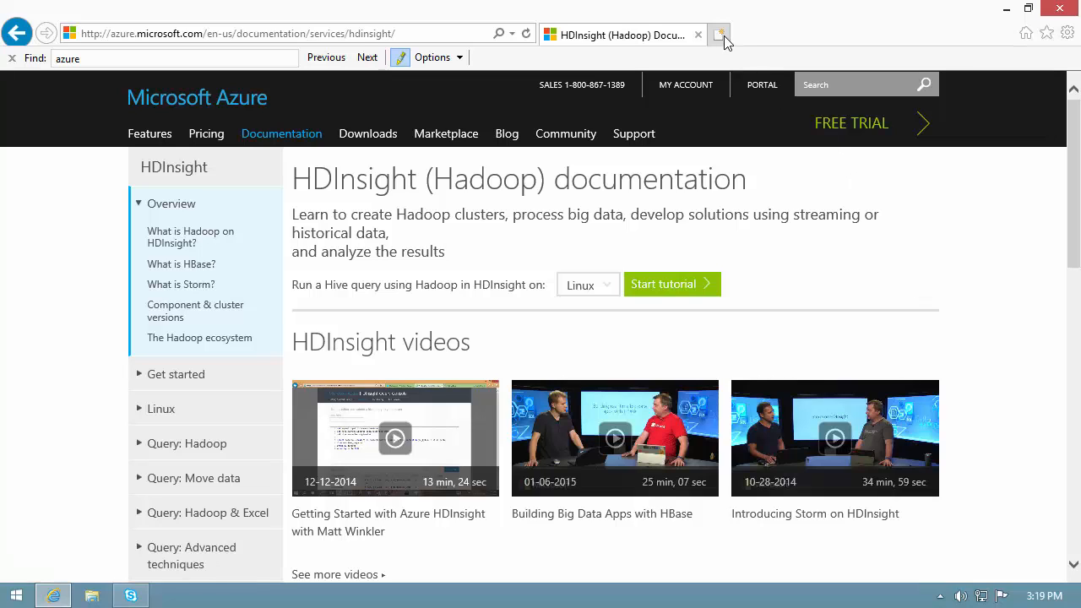
# Step: Launch the Azure free one-month trial offer from a new browser tab
pyautogui.click(719, 34)
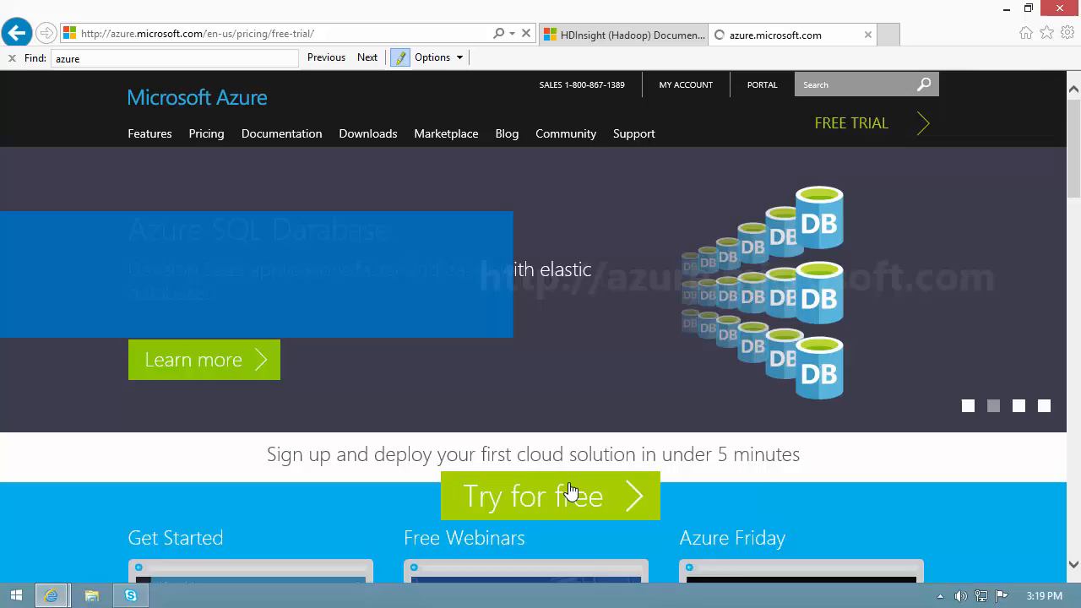
pyautogui.click(550, 496)
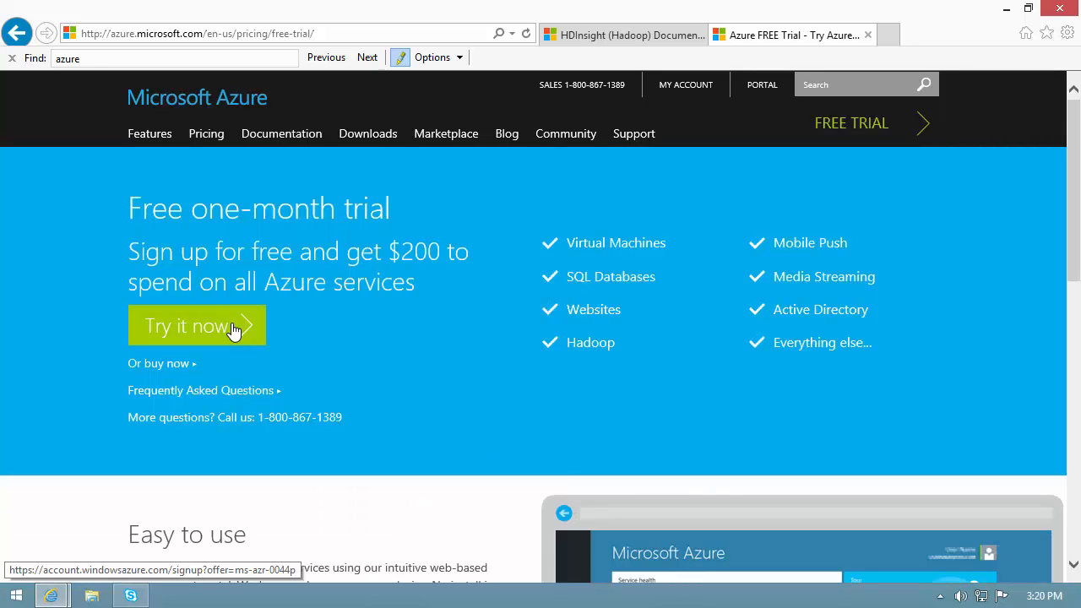
# Step: Sign in to the trial signup with the 'learndha' Microsoft account credentials
pyautogui.click(196, 326)
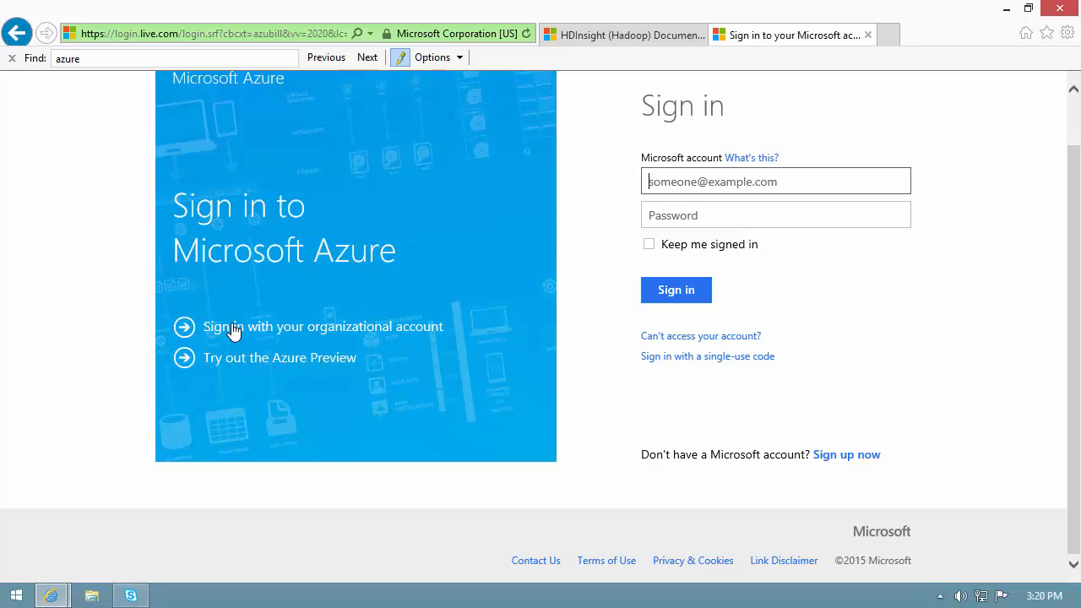
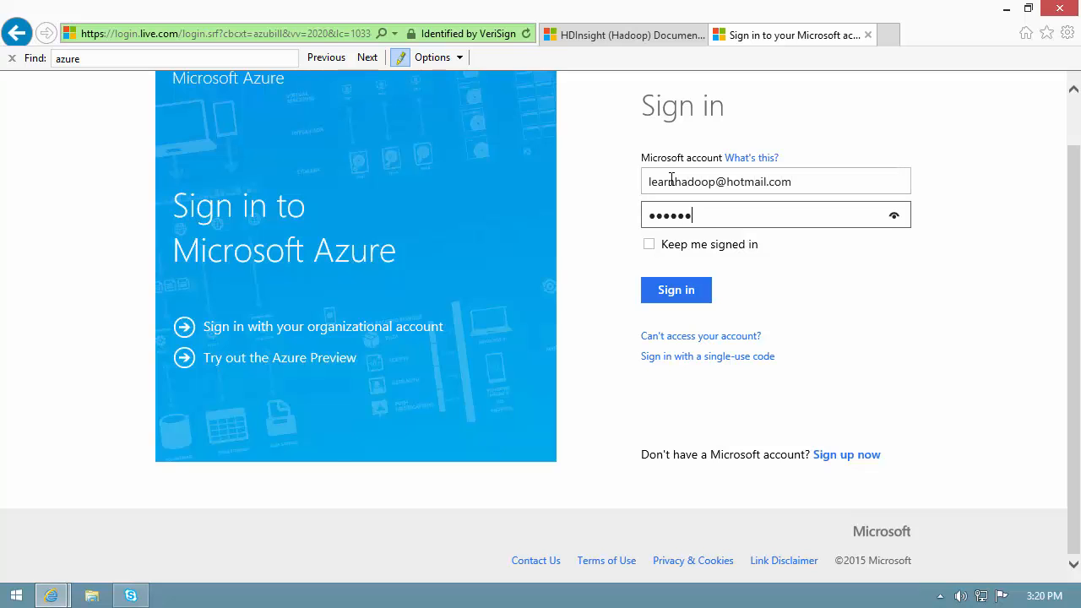
pyautogui.click(675, 291)
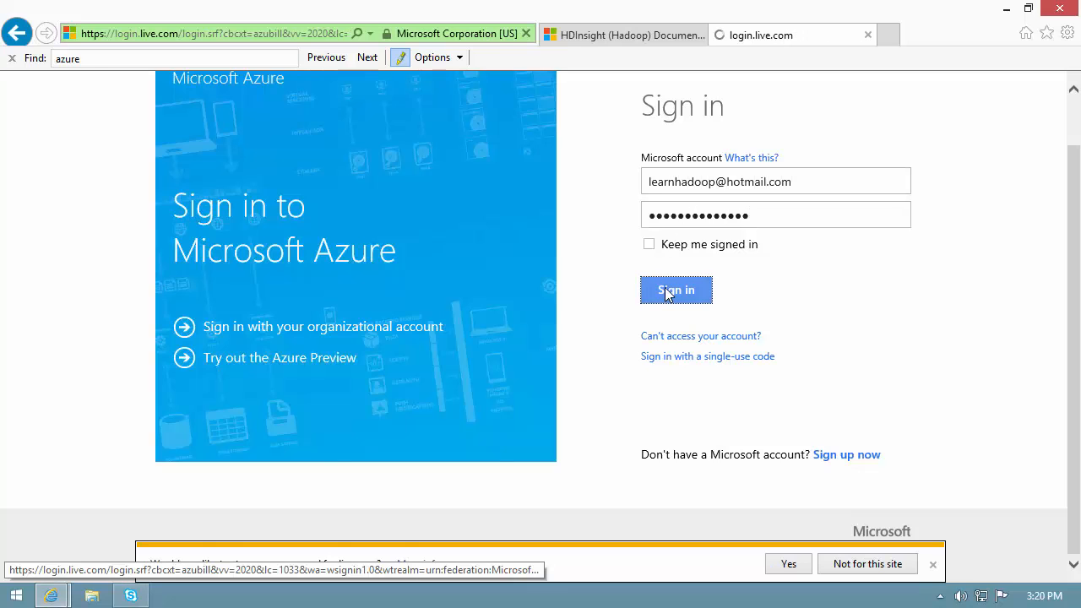
pyautogui.click(676, 290)
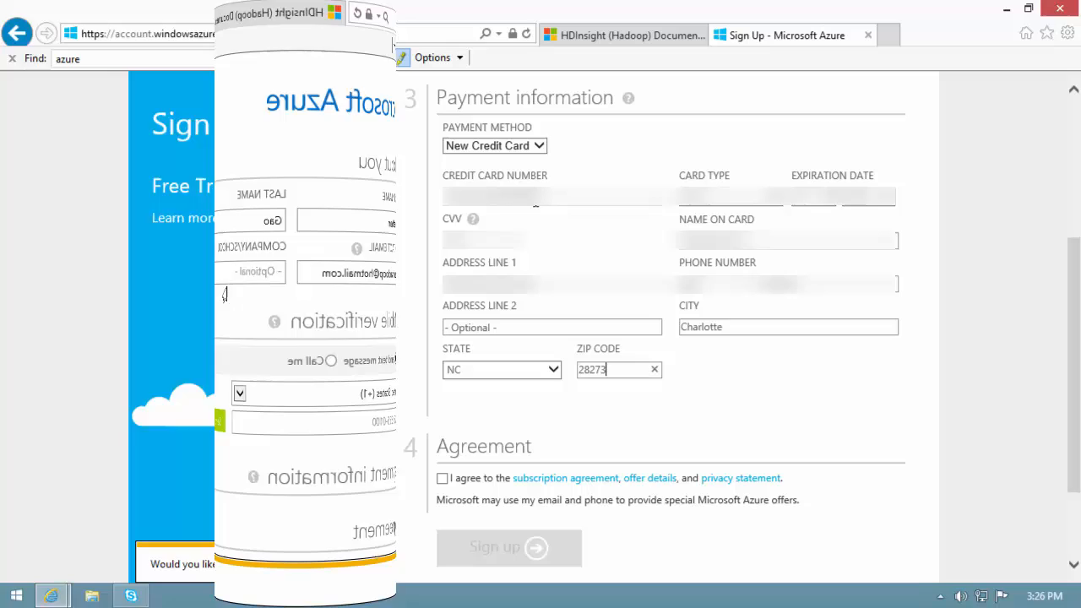
# Step: Accept the subscription agreement and submit the free trial signup
pyautogui.click(443, 479)
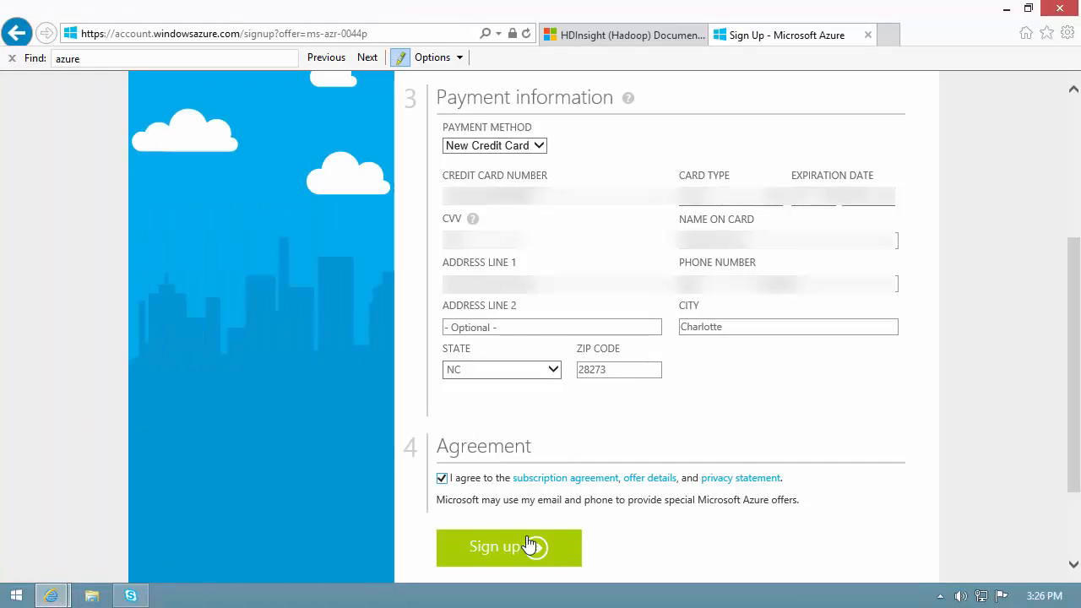
pyautogui.click(509, 547)
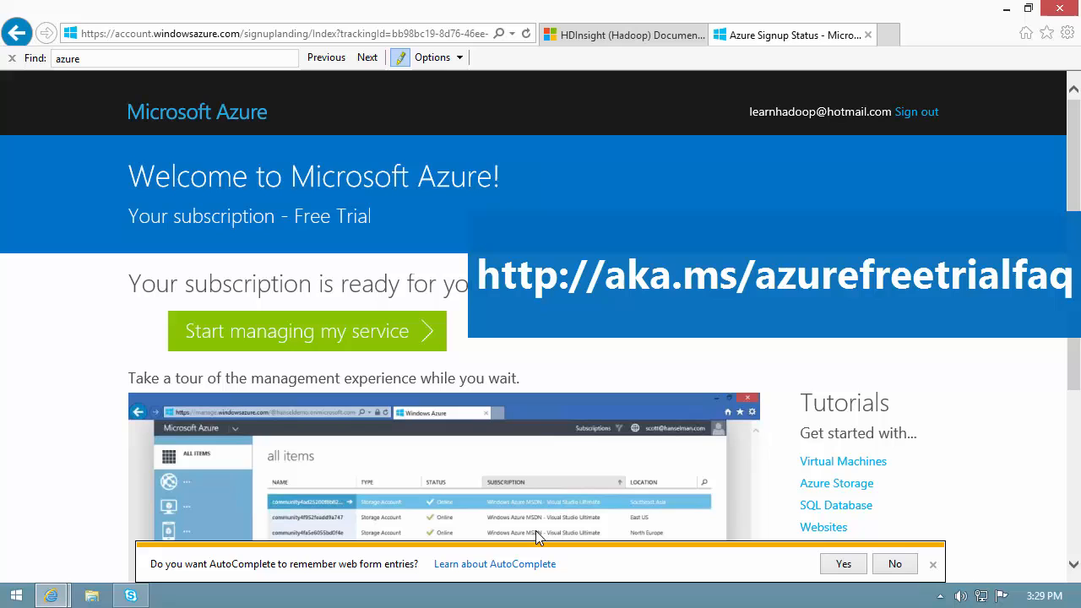
pyautogui.moveTo(319, 337)
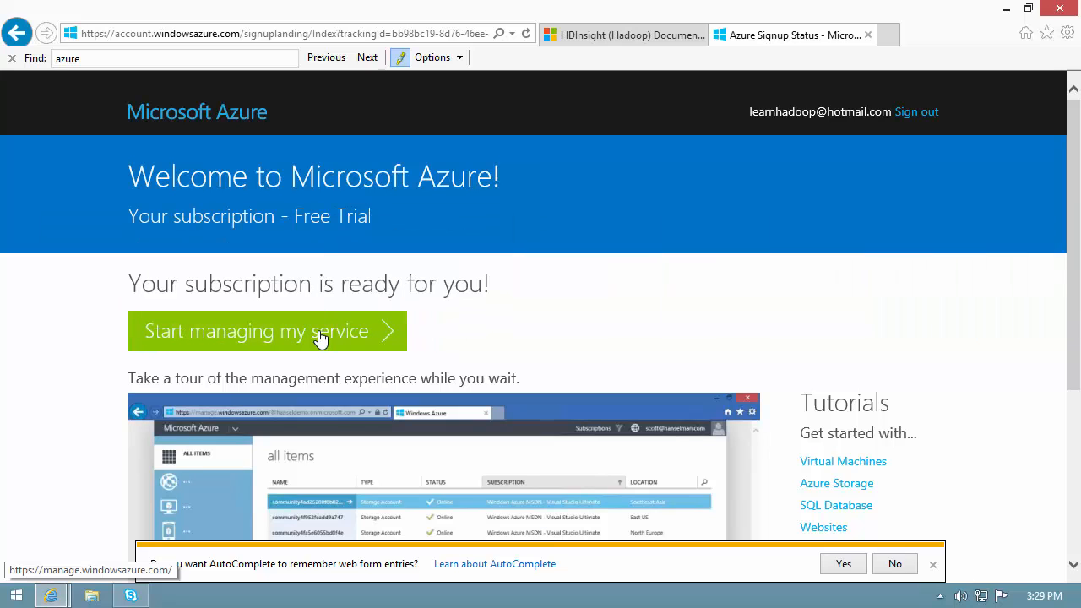
# Step: Start managing the new Free Trial subscription from the Azure welcome page
pyautogui.click(267, 329)
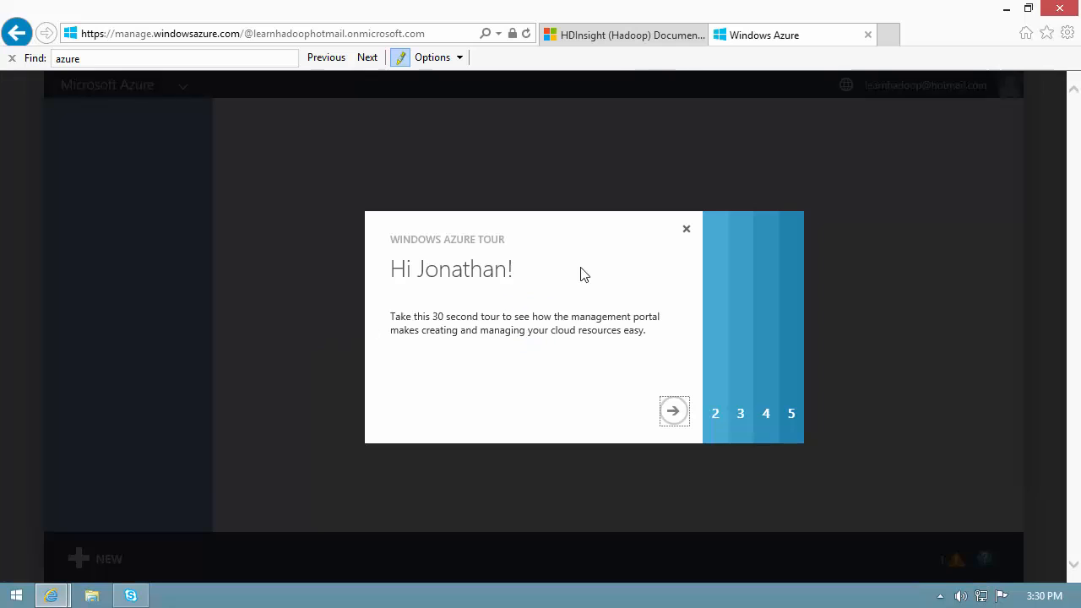
# Step: Reach the Hadoop quick-create form via New > Data Services > HDInsight, then return to the documentation tab
pyautogui.click(686, 228)
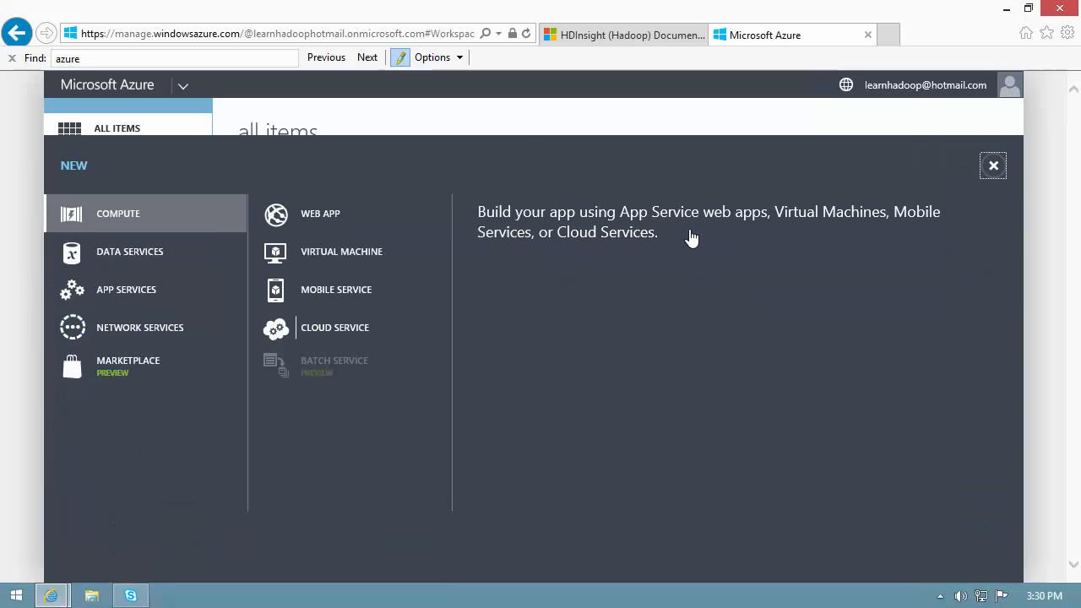
pyautogui.click(130, 250)
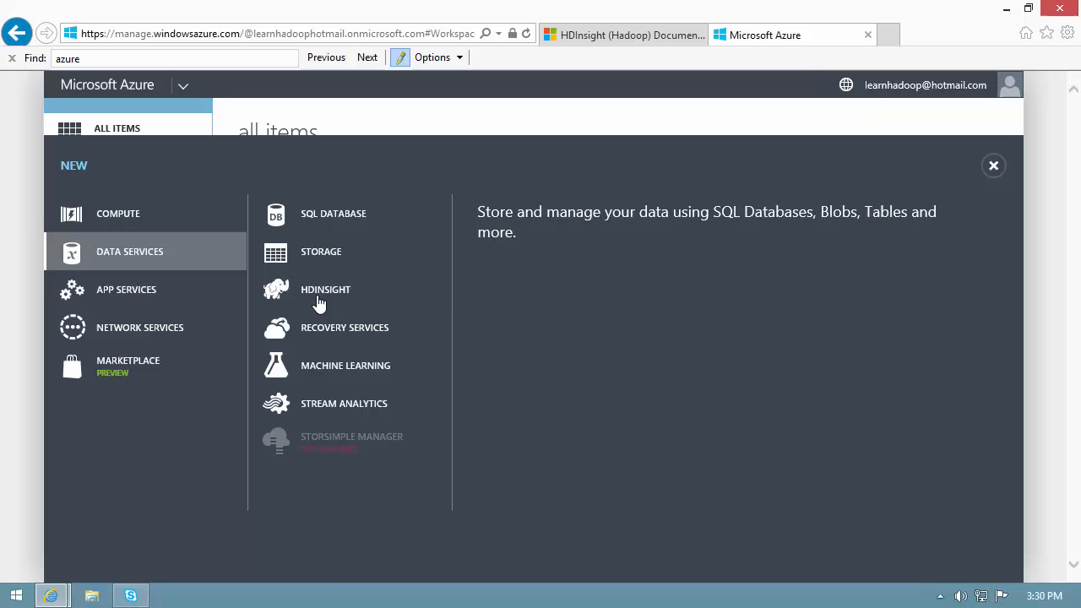
pyautogui.click(324, 288)
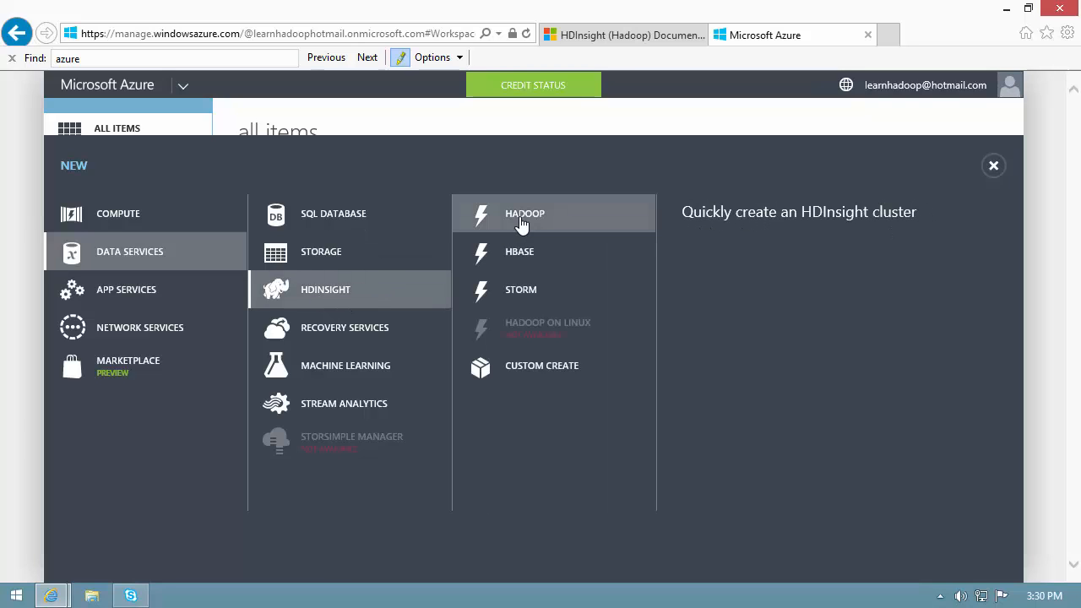
pyautogui.click(523, 213)
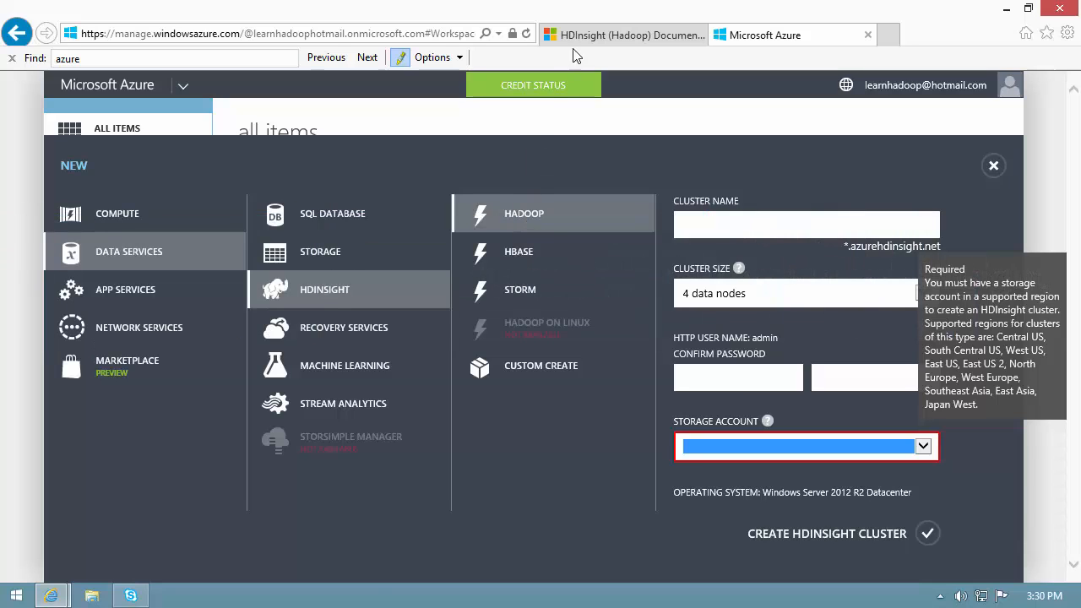
pyautogui.click(623, 33)
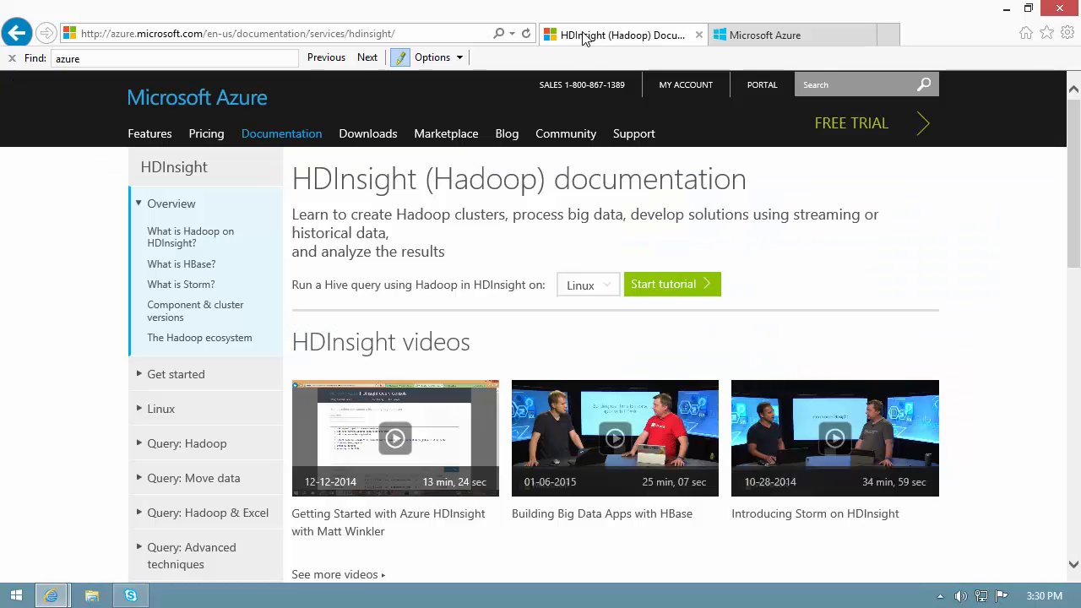